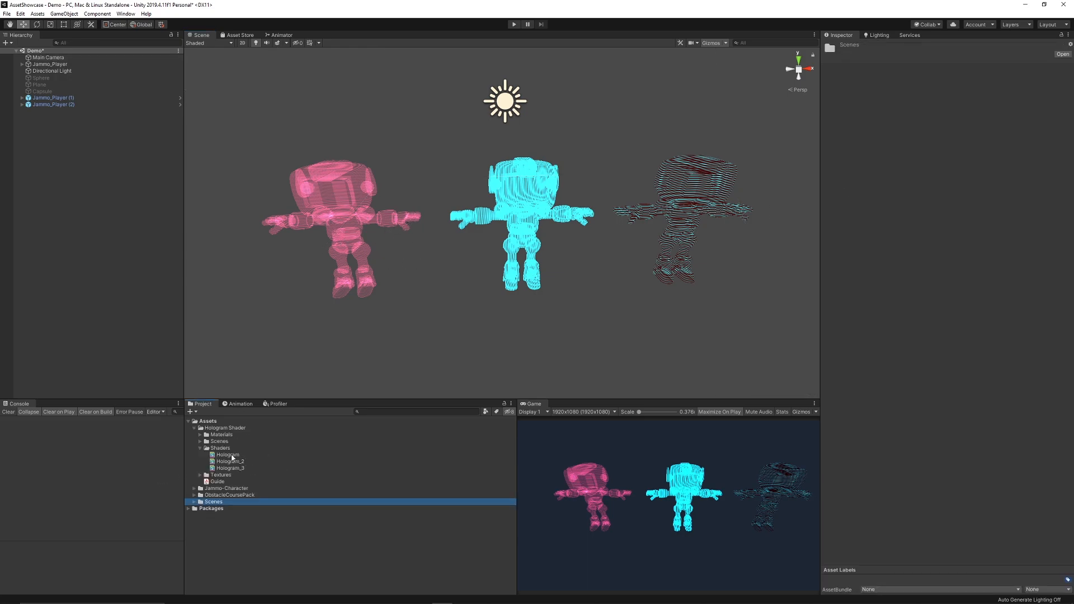
mouse_move(241, 461)
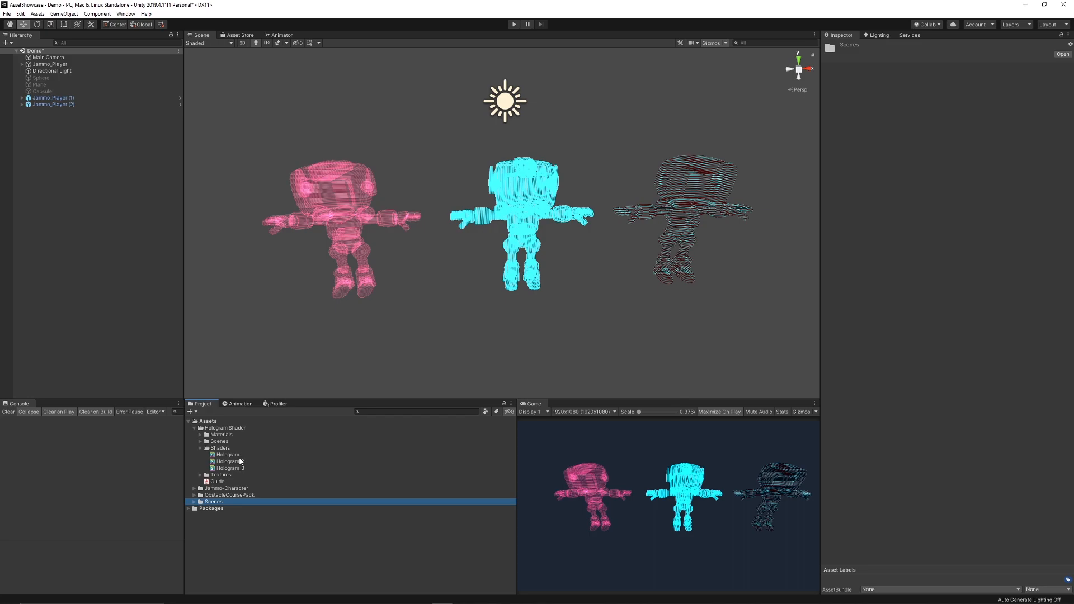
Step: Review the Hologram_3 material in the Inspector, then run the scene in Play mode
left_click(229, 468)
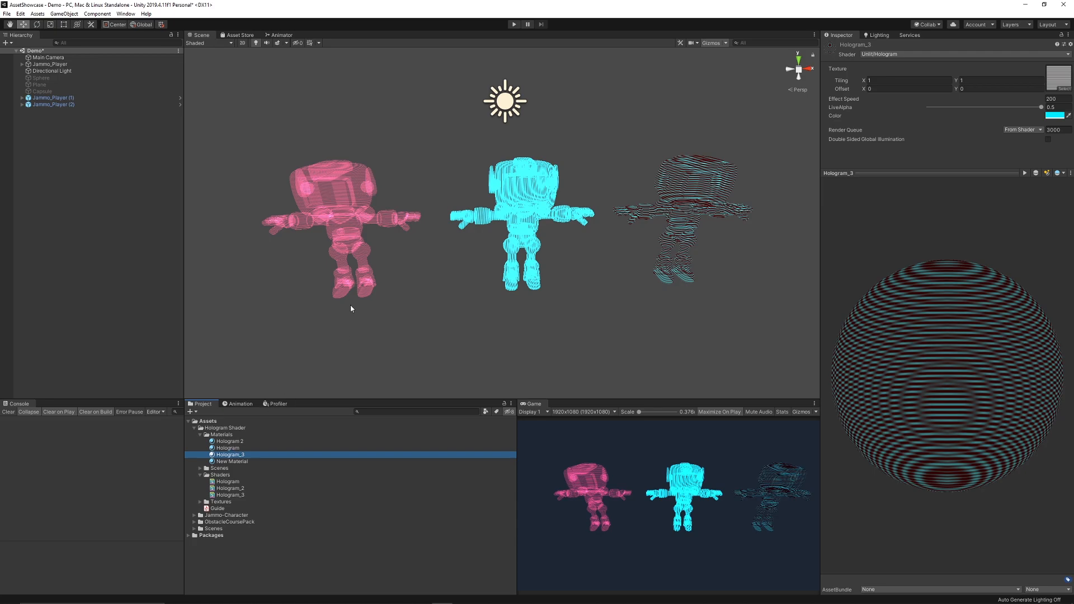
mouse_move(266, 235)
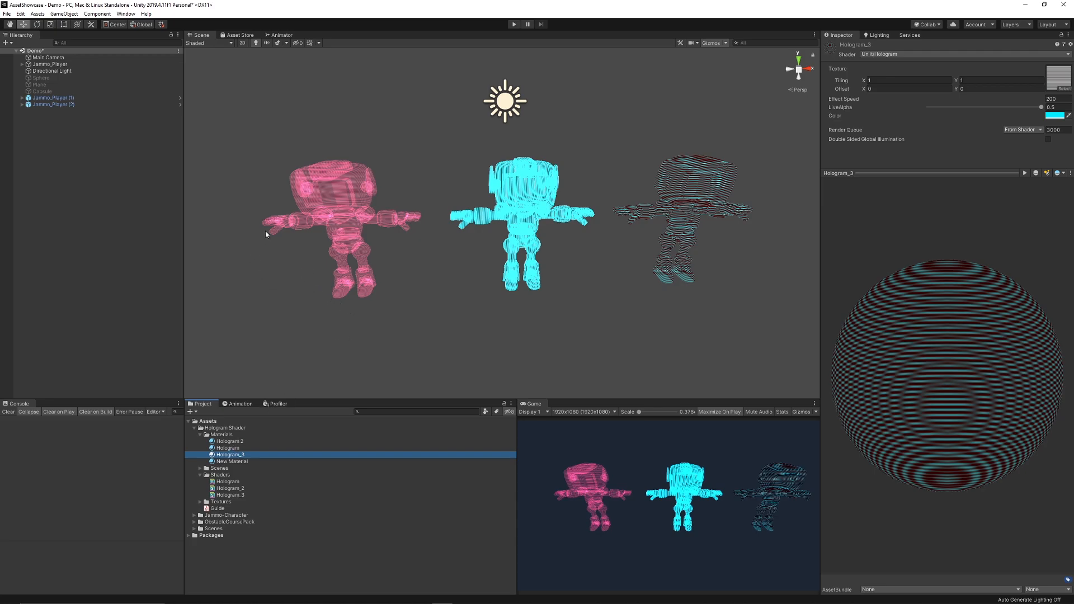
mouse_move(550, 209)
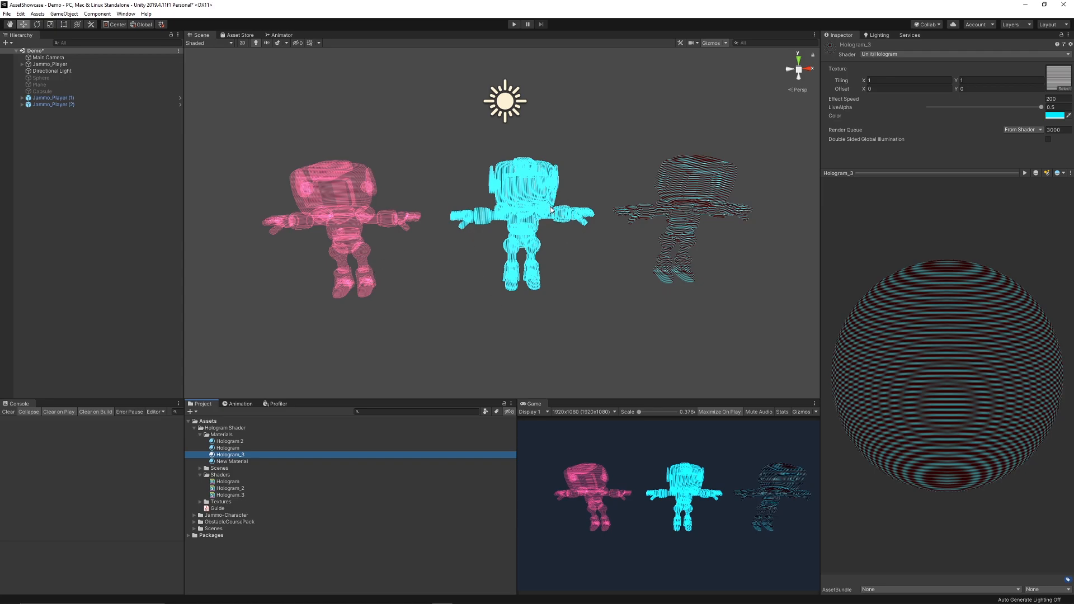
mouse_move(328, 251)
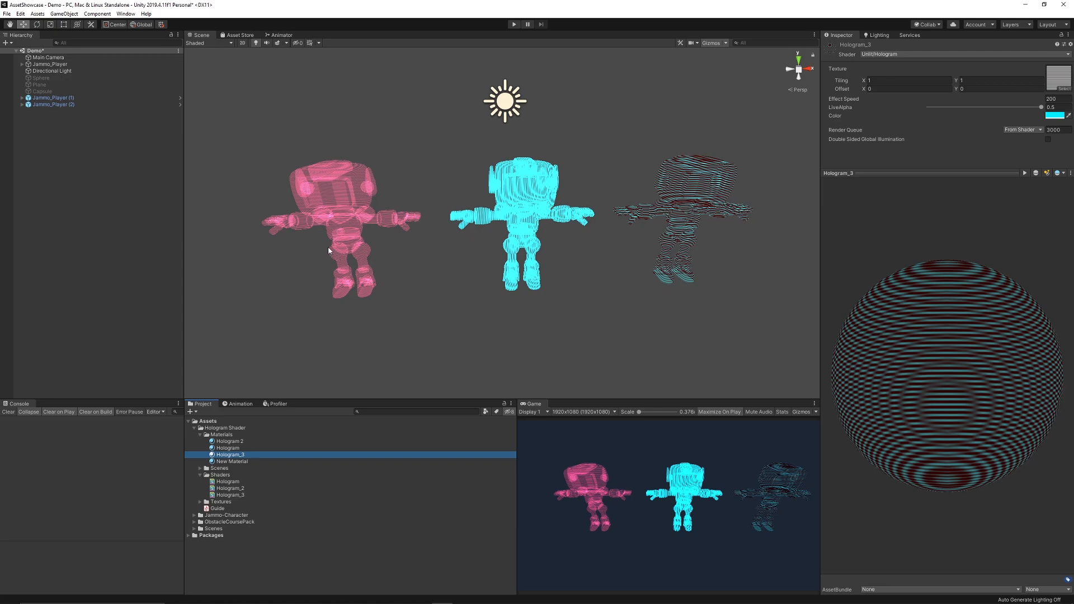
mouse_move(688, 244)
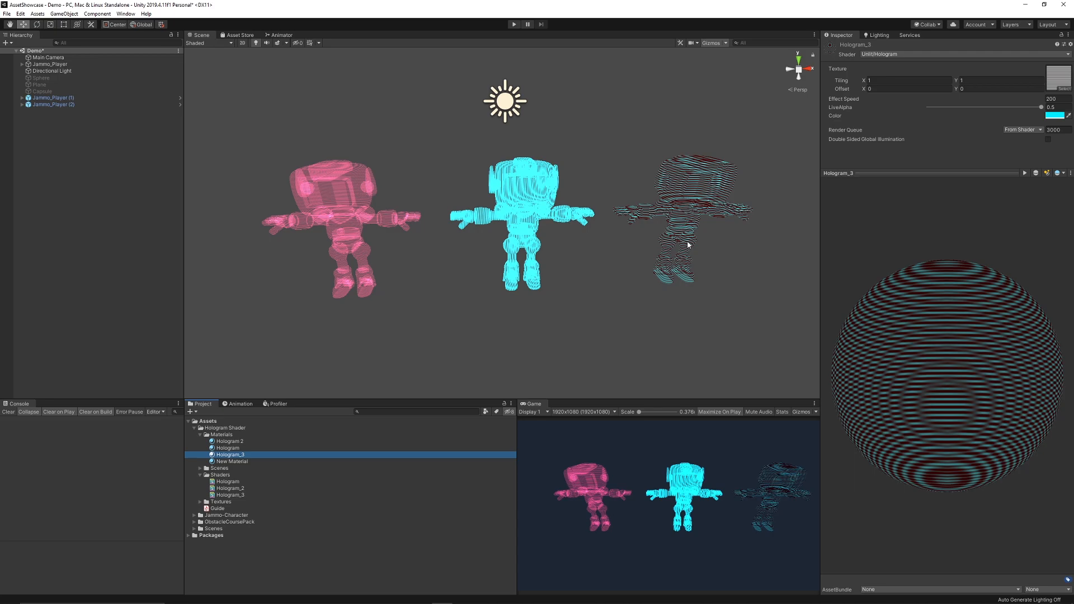
left_click(513, 25)
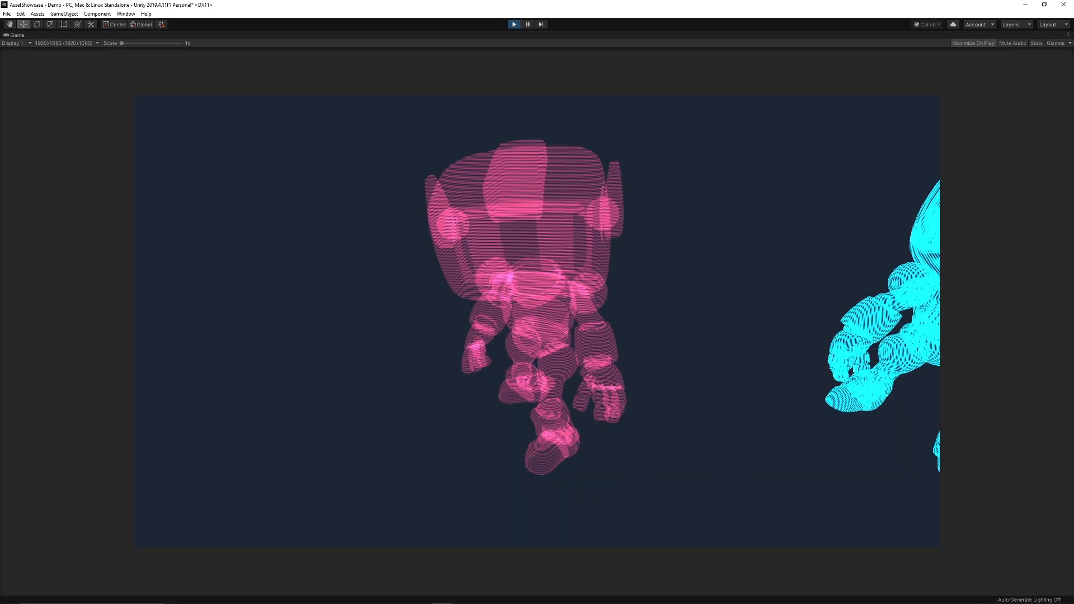